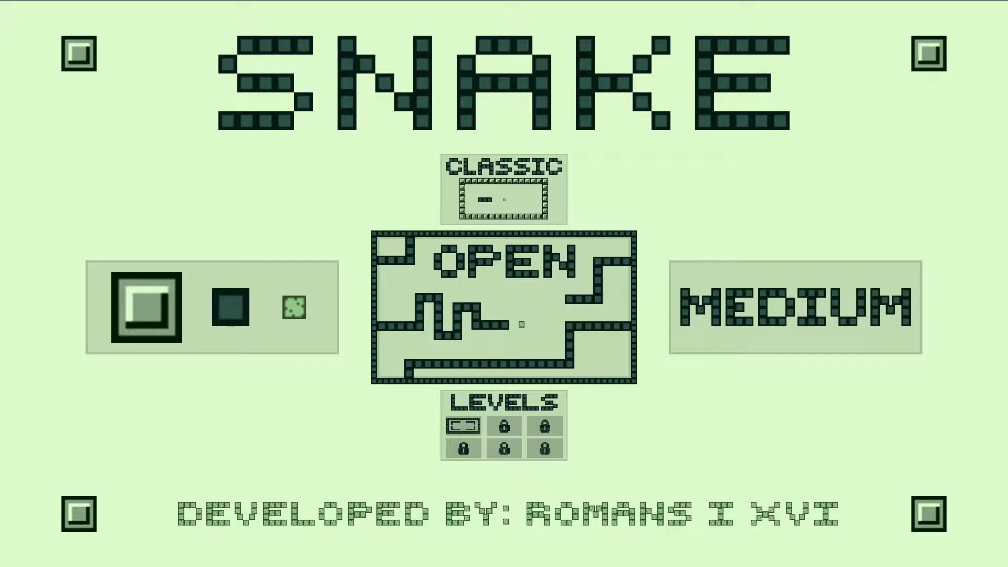
- Dismiss the round-over screen to return to level select with the bordered level unlocked
{"action": "left_click", "coordinate": [795, 306]}
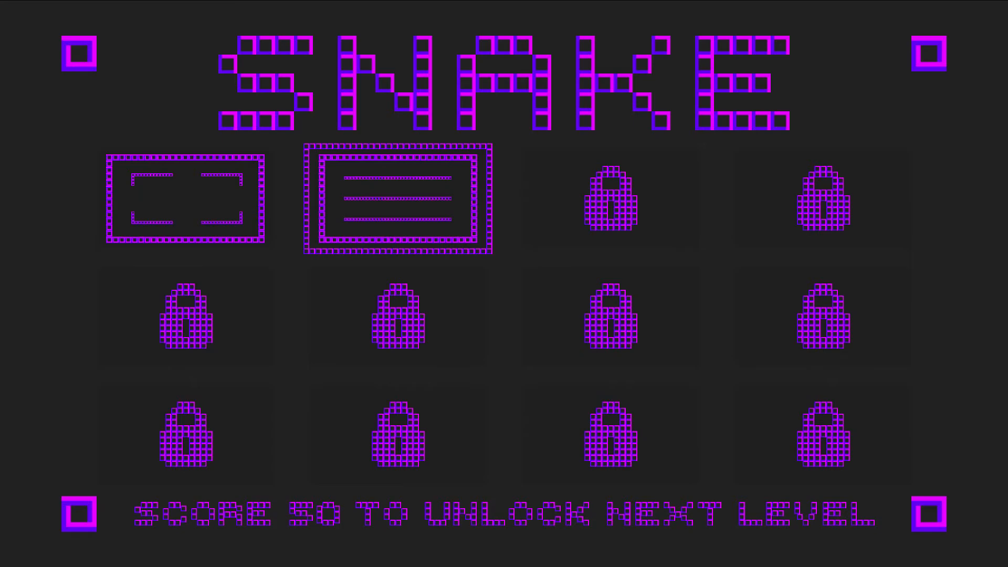
- Start a new round on the unlocked bordered second level from the level-select tiles
{"action": "left_click", "coordinate": [186, 198]}
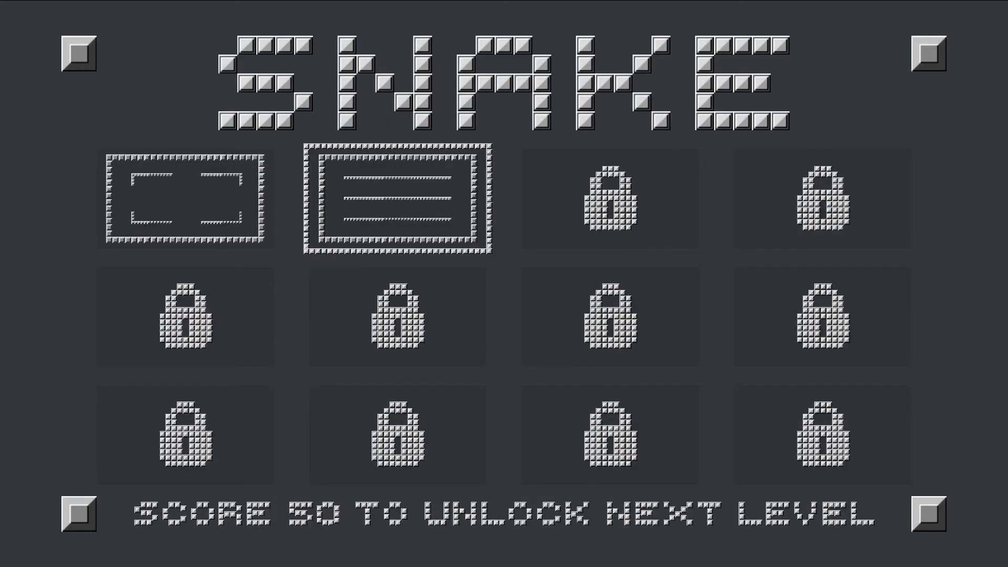
{"action": "left_click", "coordinate": [185, 200]}
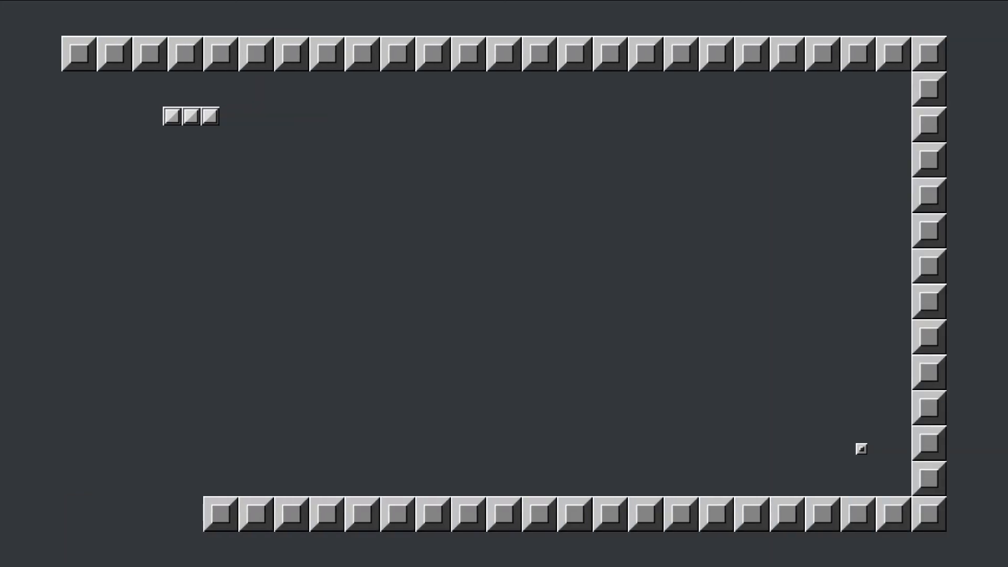